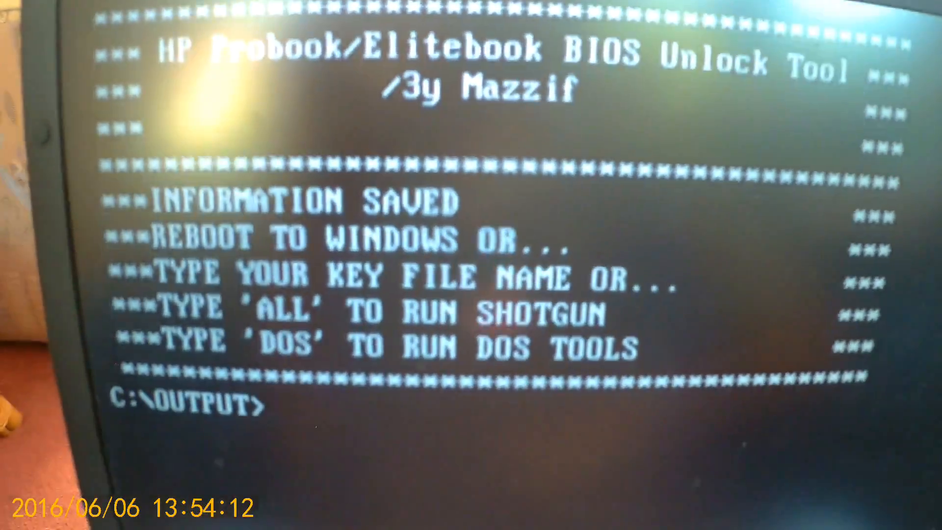
text(dos)
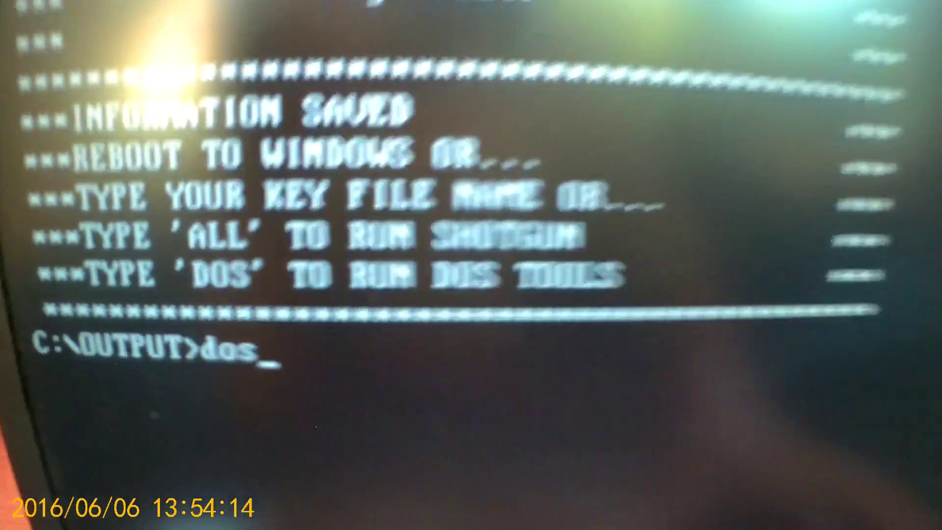